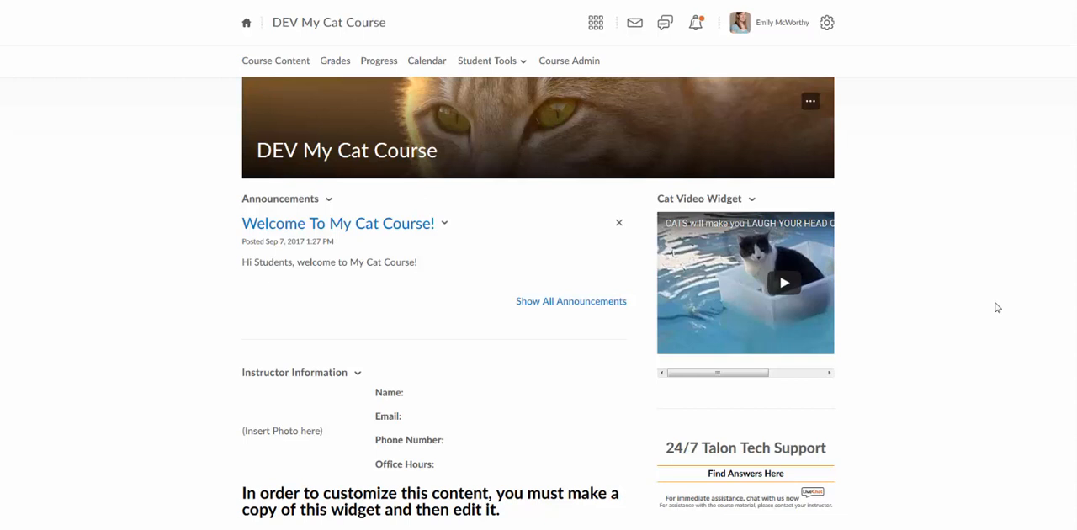
mouse_move(658, 145)
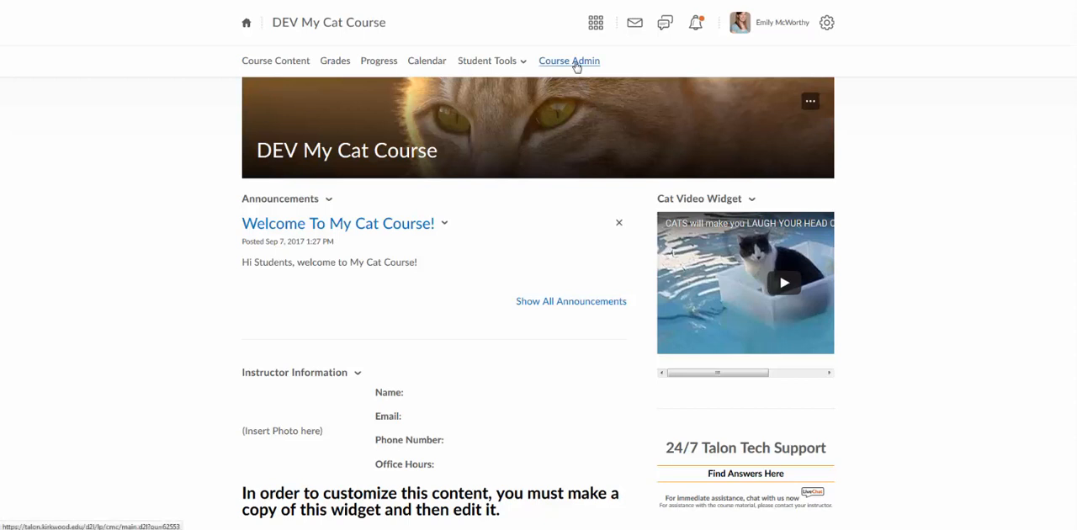
Reach the Classlist for DEV My Cat Course through Course Admin's Learner Management tools
left_click(568, 61)
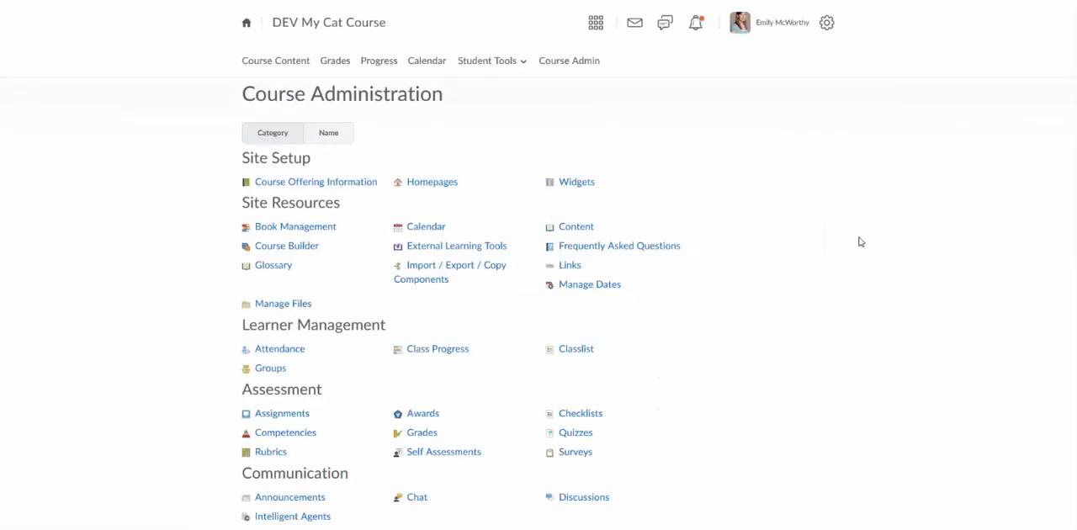
scroll("down", 3)
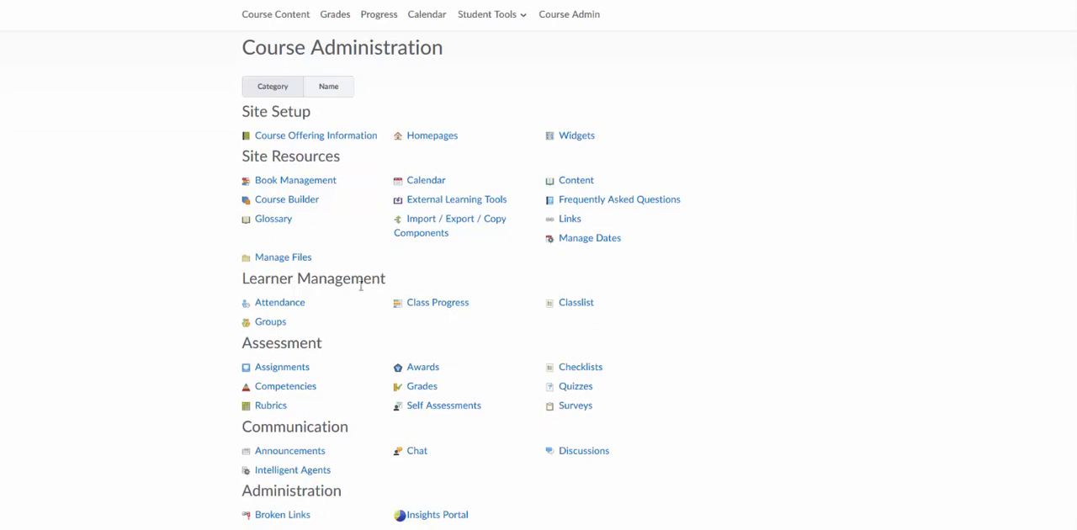
mouse_move(359, 273)
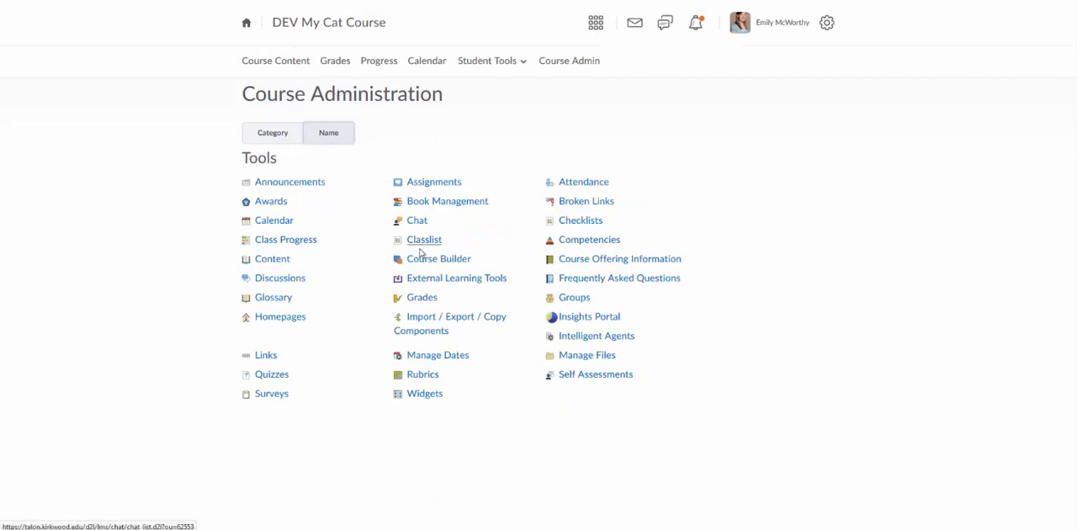
mouse_move(450, 323)
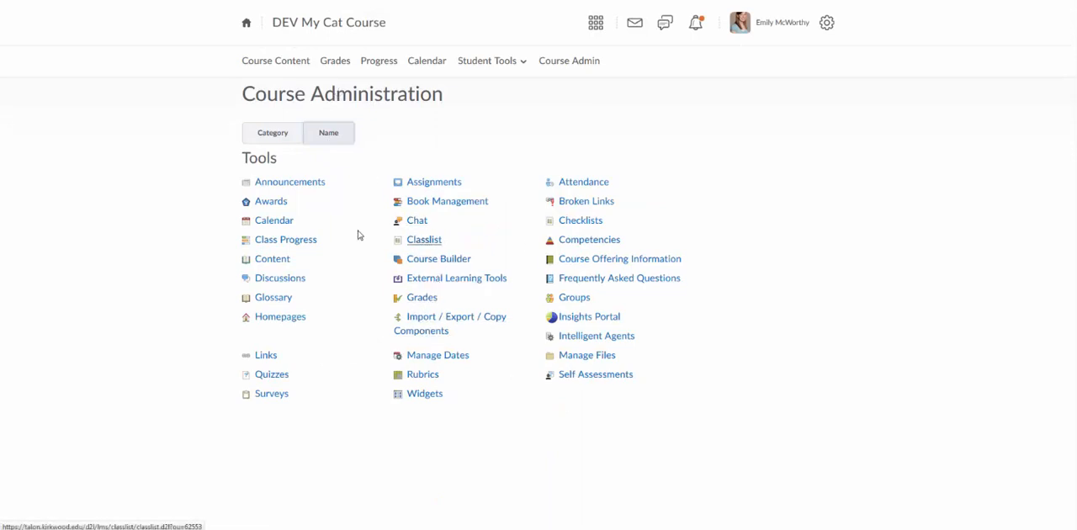
left_click(272, 132)
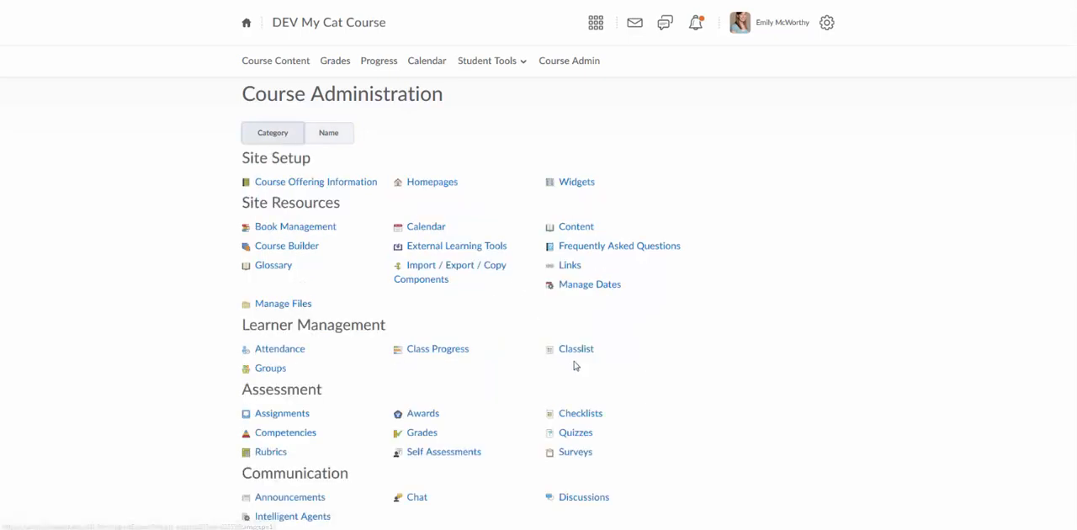
left_click(575, 349)
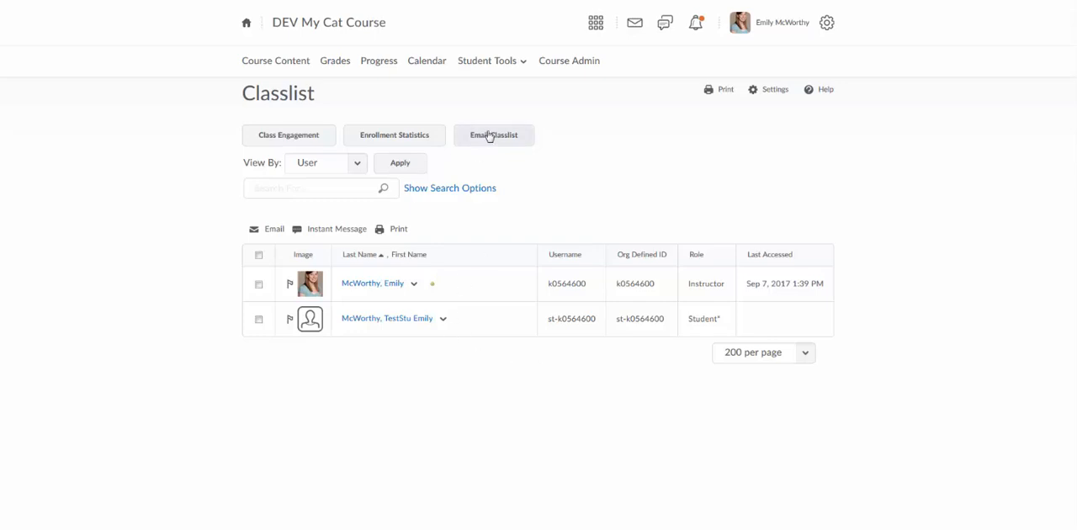
Start an Email Classlist message addressed to both enrolled users
left_click(493, 135)
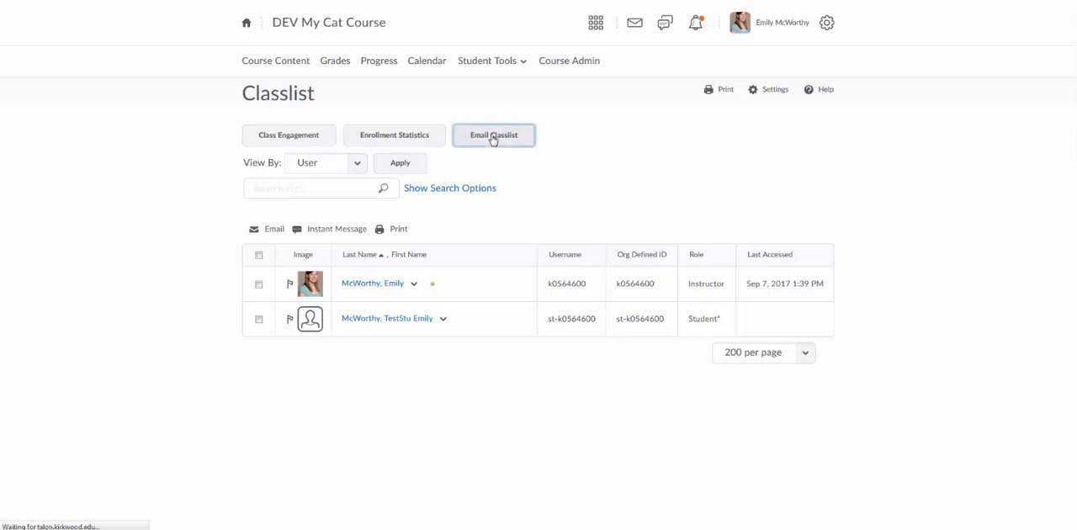
left_click(493, 135)
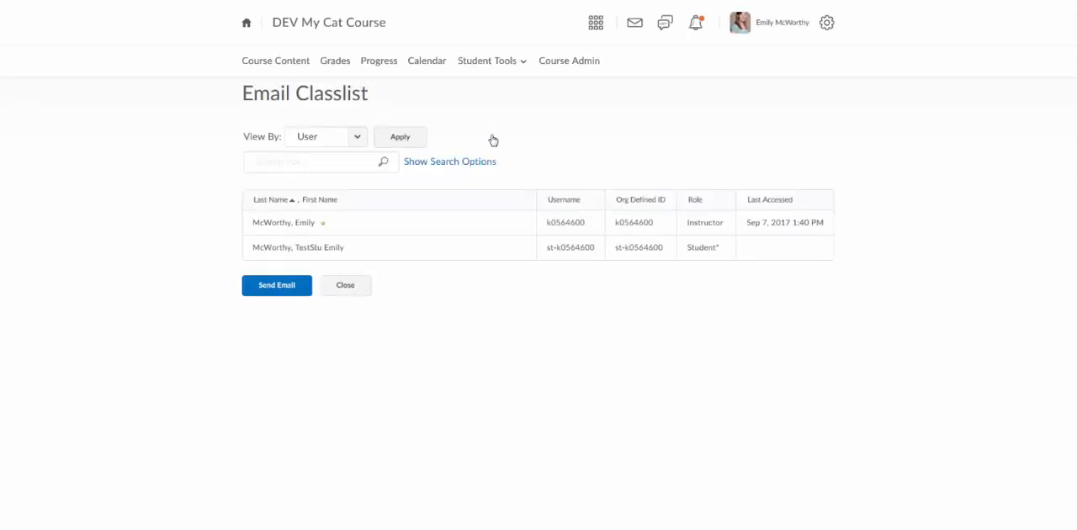
mouse_move(438, 206)
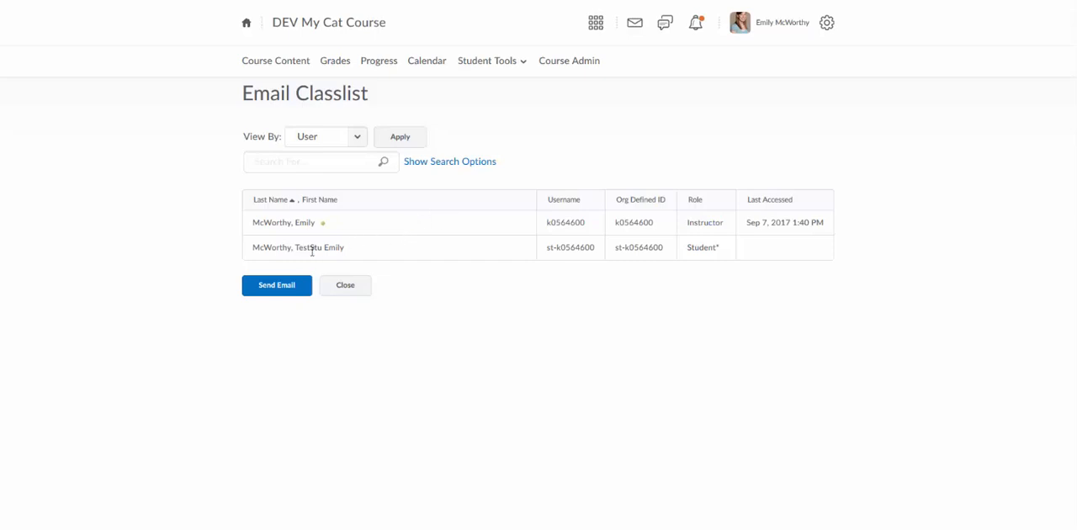
left_click(325, 136)
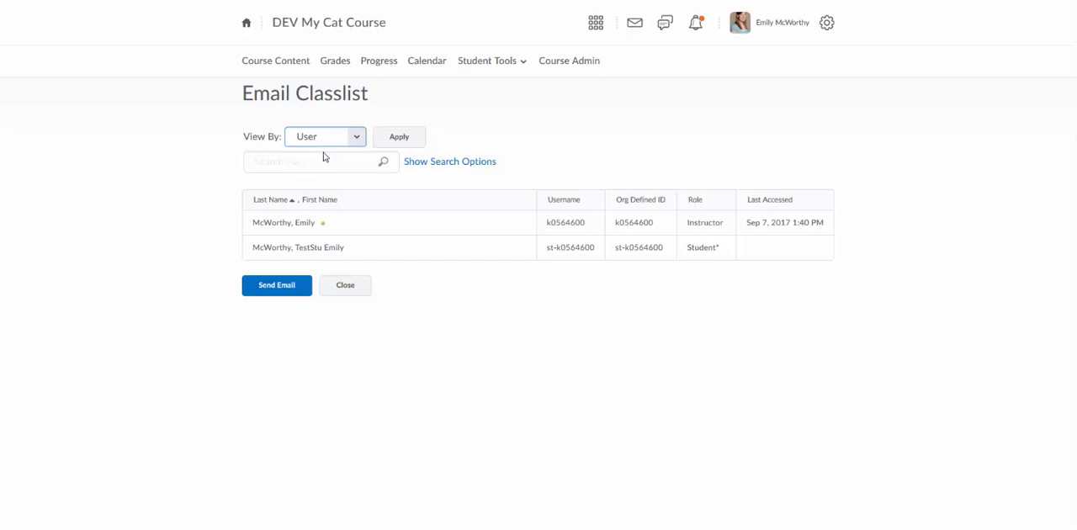
mouse_move(344, 187)
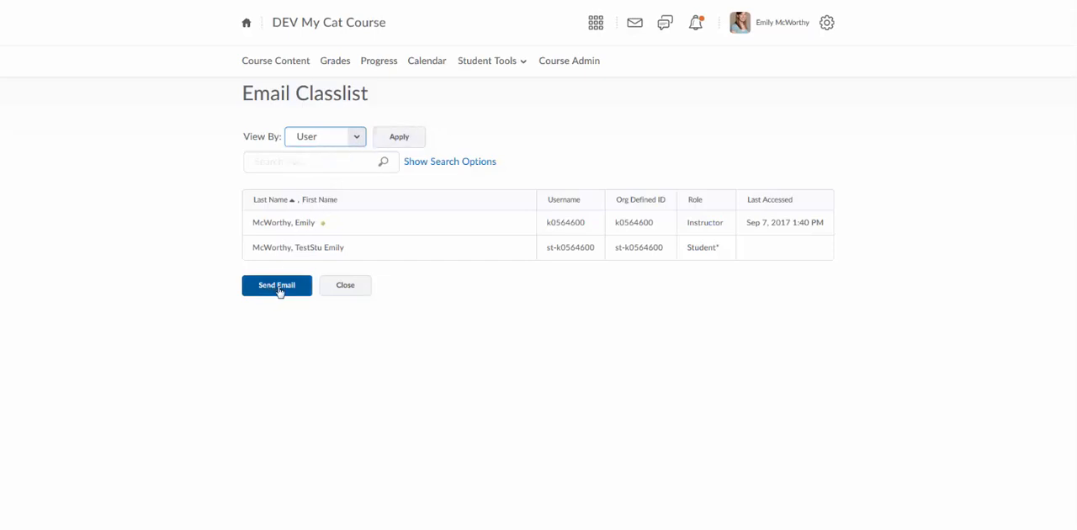
Compose a class email with body 'Hi Everyone!' and send it to all members via Bcc
left_click(276, 284)
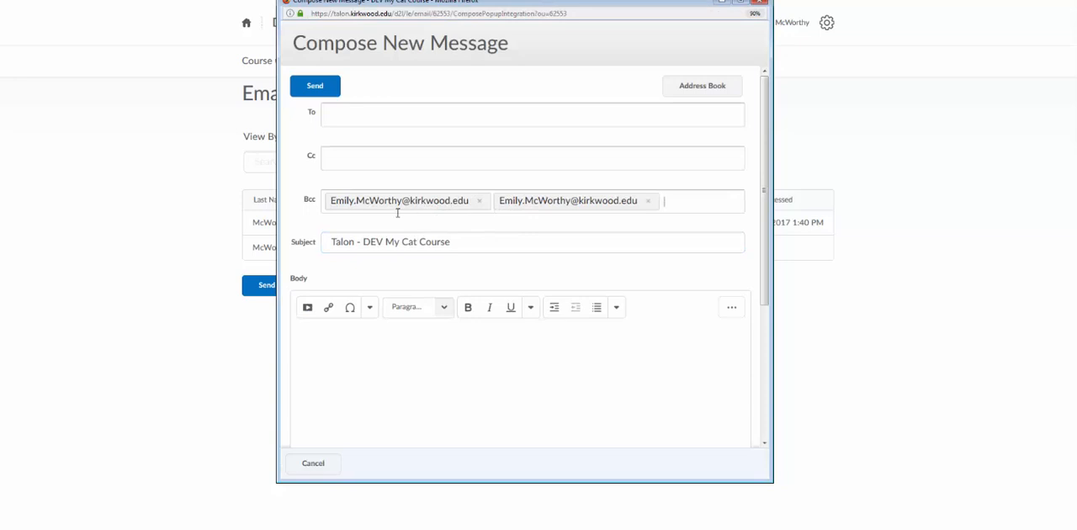
mouse_move(479, 200)
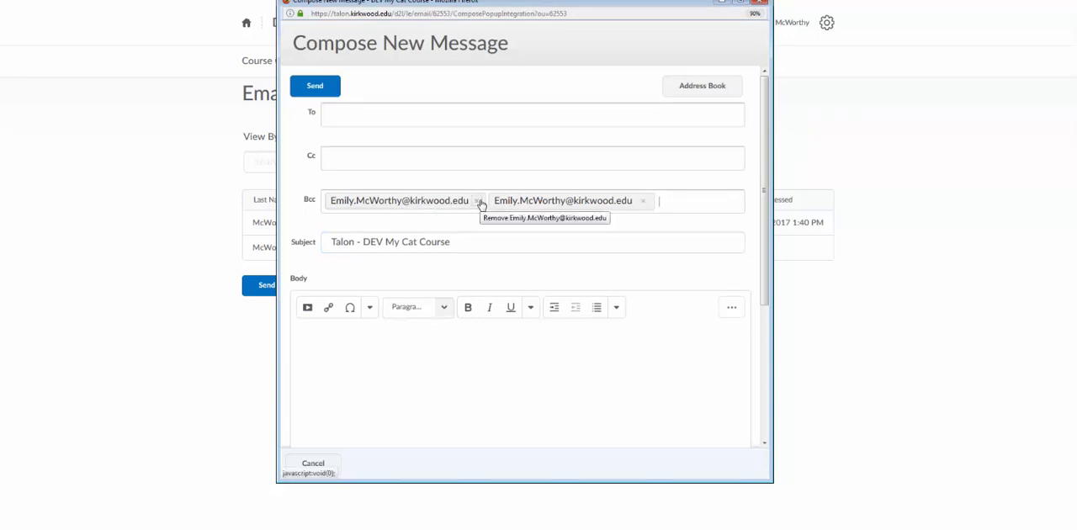
mouse_move(645, 202)
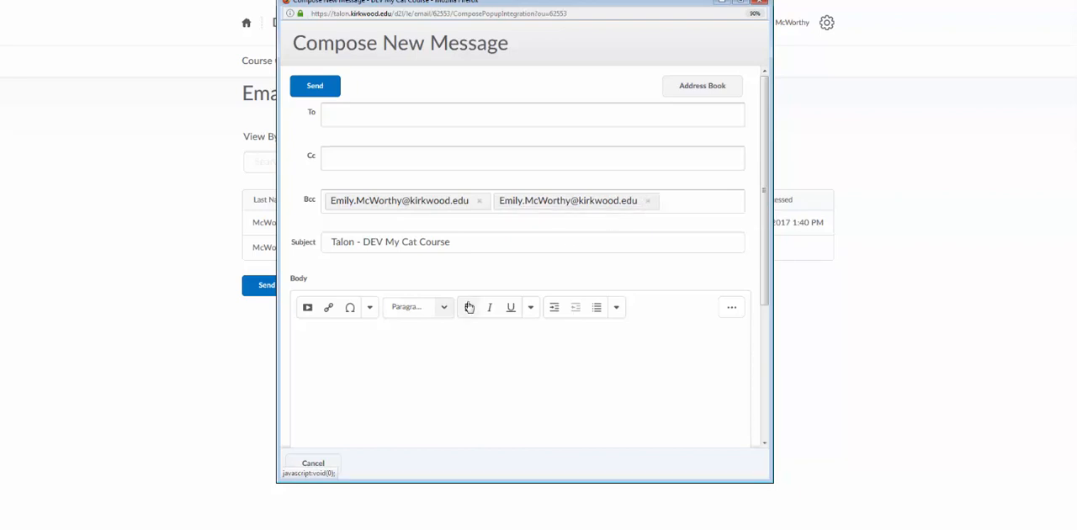
scroll("down", 3)
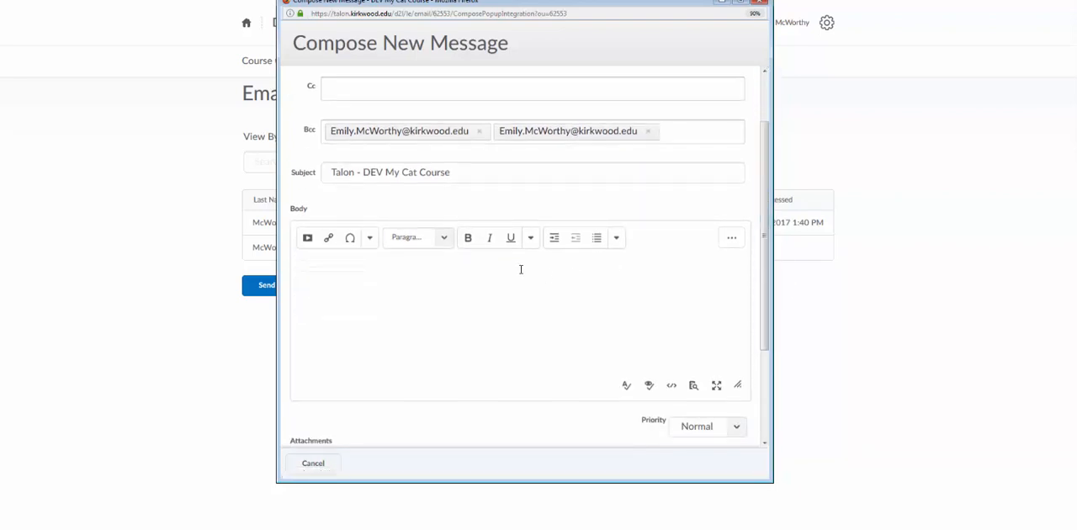
mouse_move(483, 288)
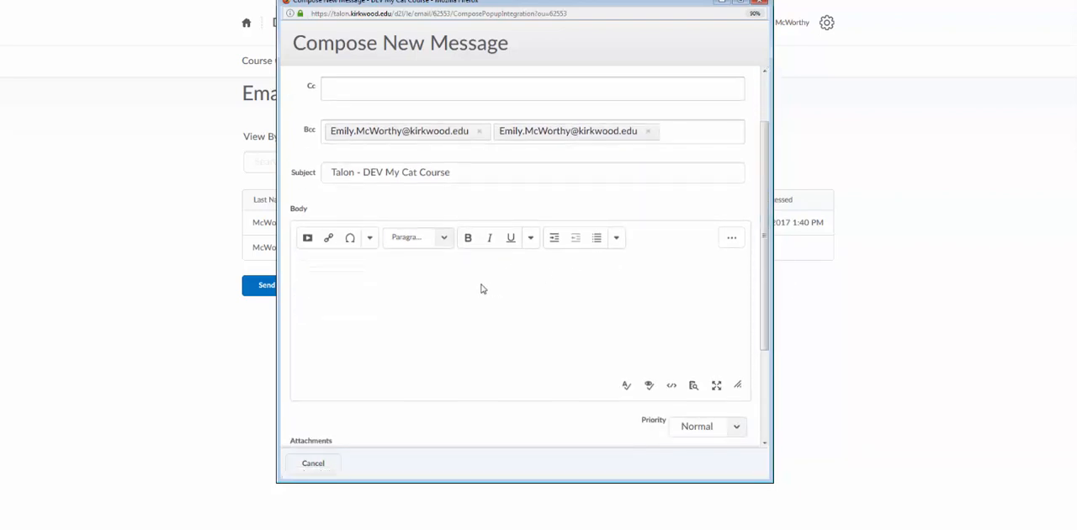
type("Hi Every")
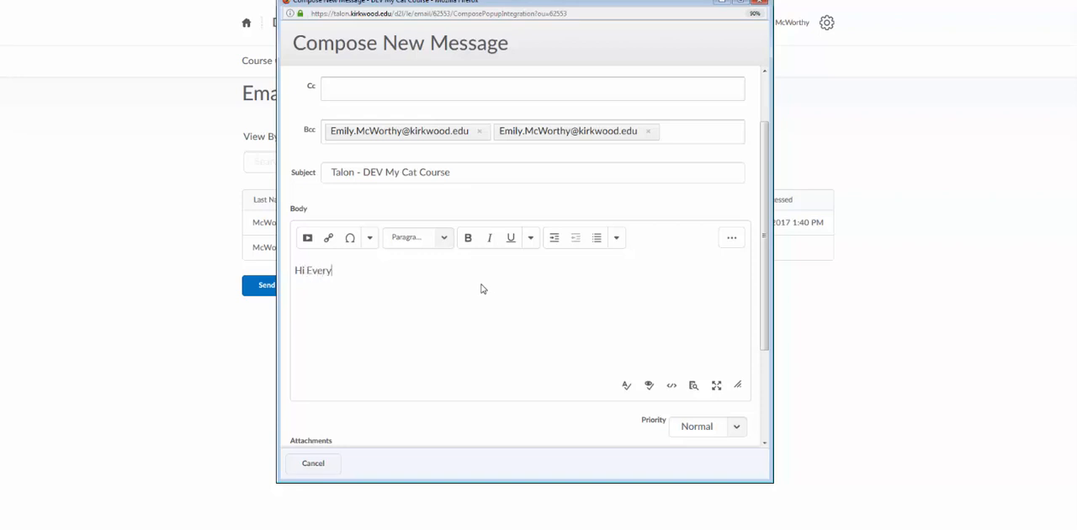
type("one!")
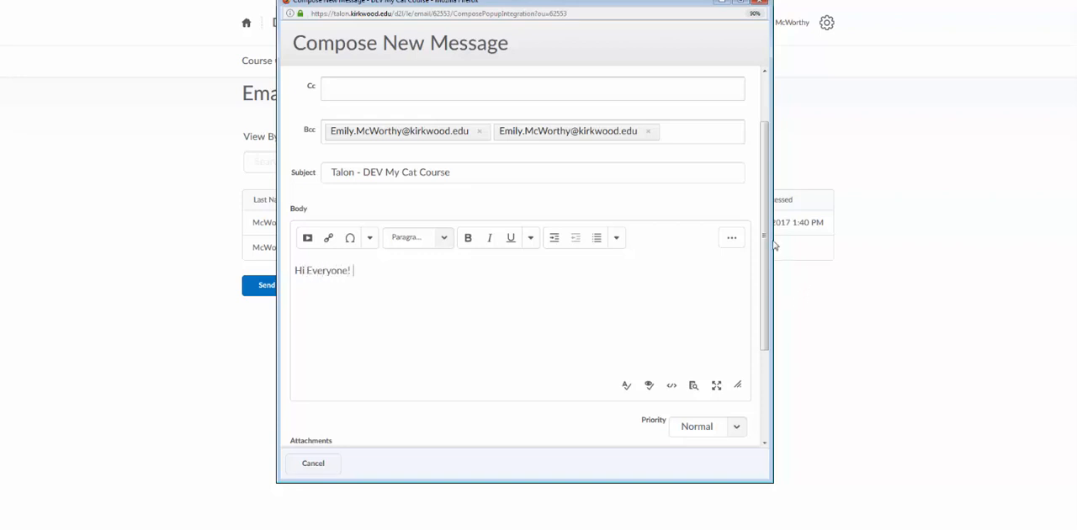
scroll("down", 3)
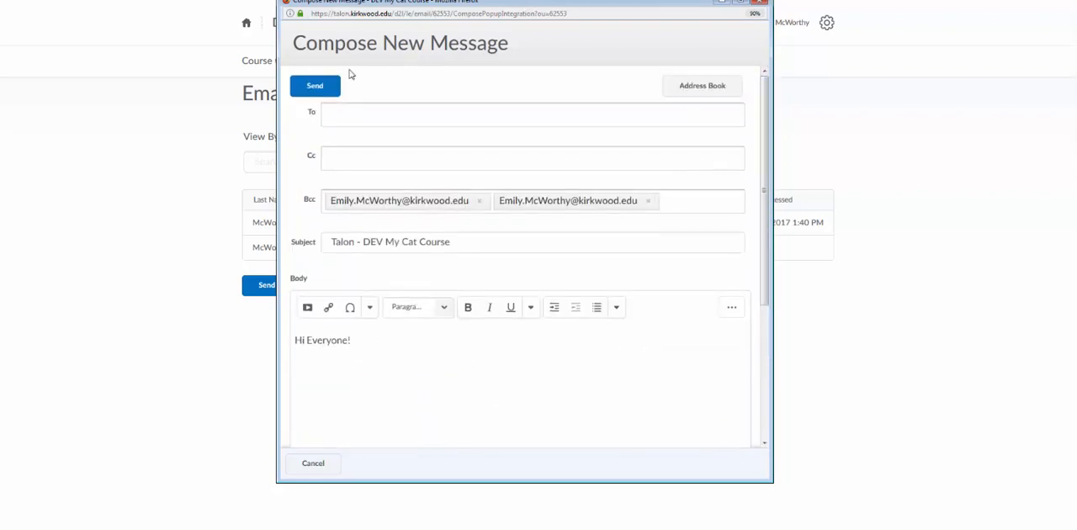
left_click(314, 85)
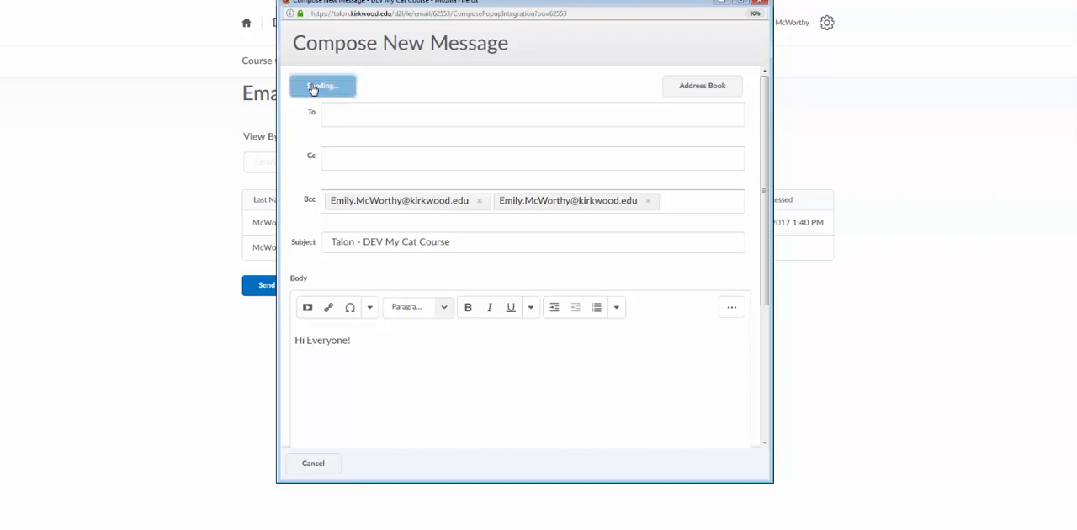
left_click(323, 86)
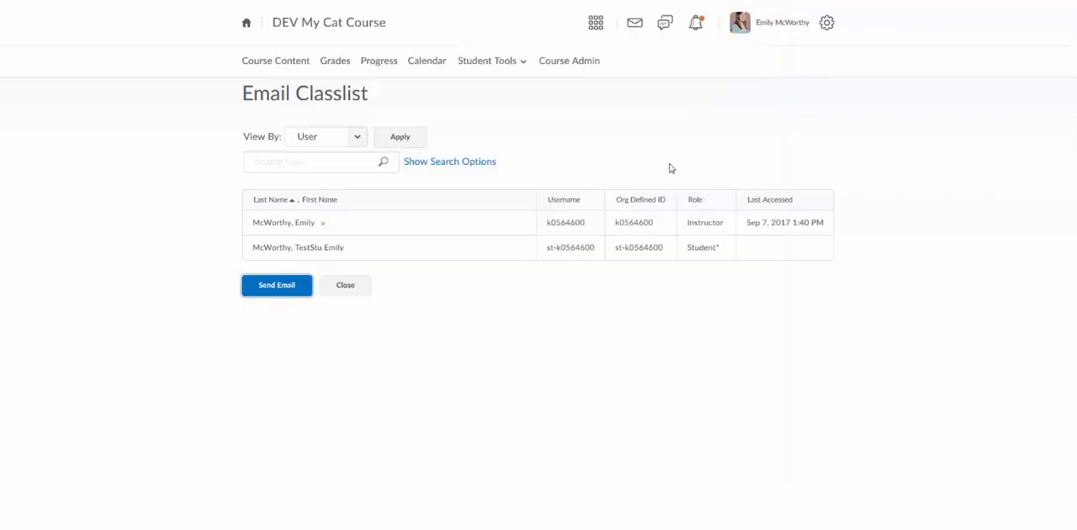
mouse_move(588, 475)
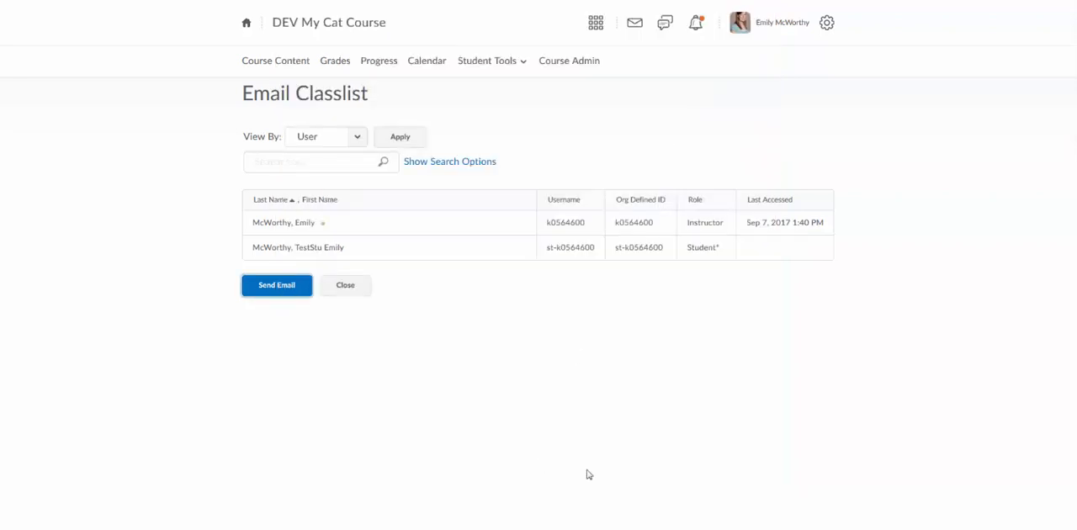